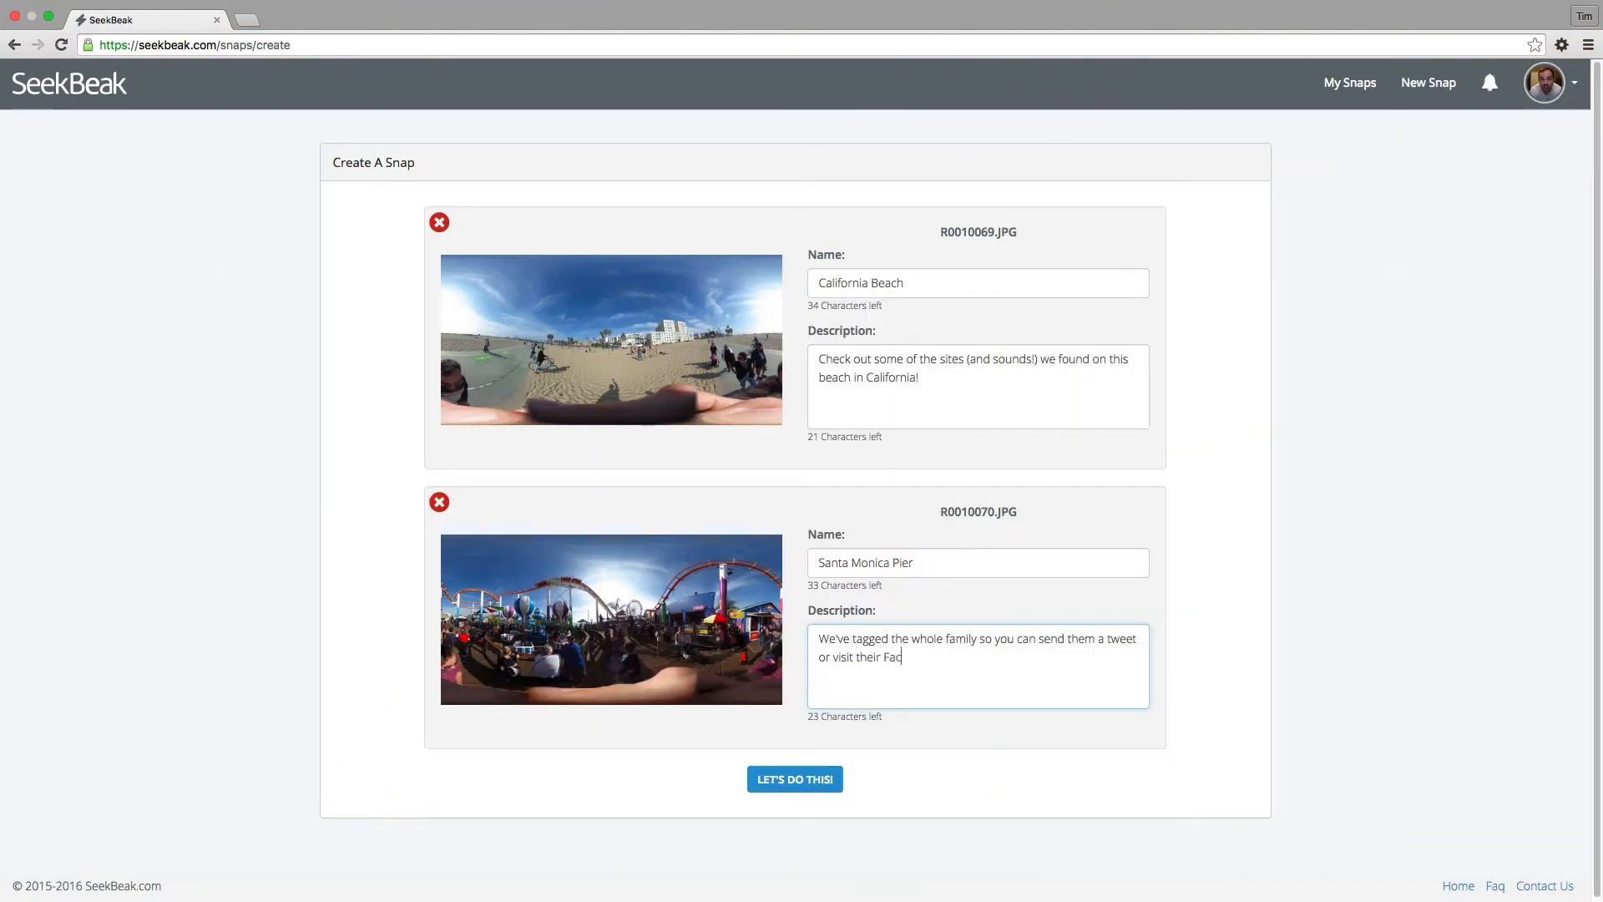
# Submit the California Beach and Santa Monica Pier names and descriptions with LET'S DO THIS!
pyautogui.click(794, 779)
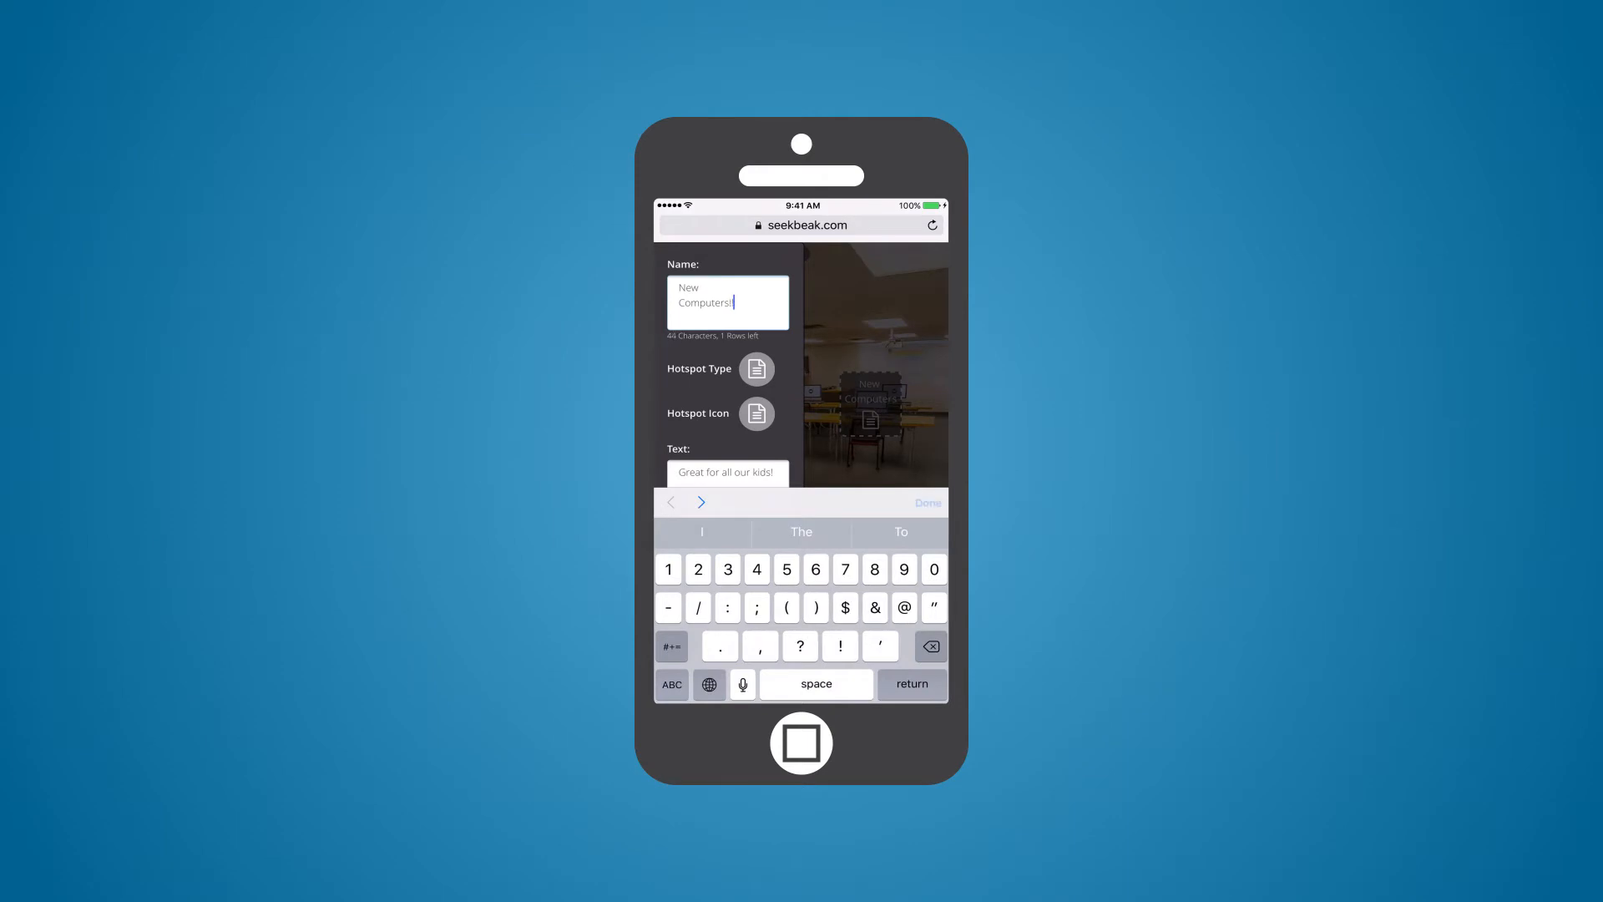
# Finish the New Computers! hotspot with text 'Great for all our kids!' by tapping Done.
pyautogui.click(926, 502)
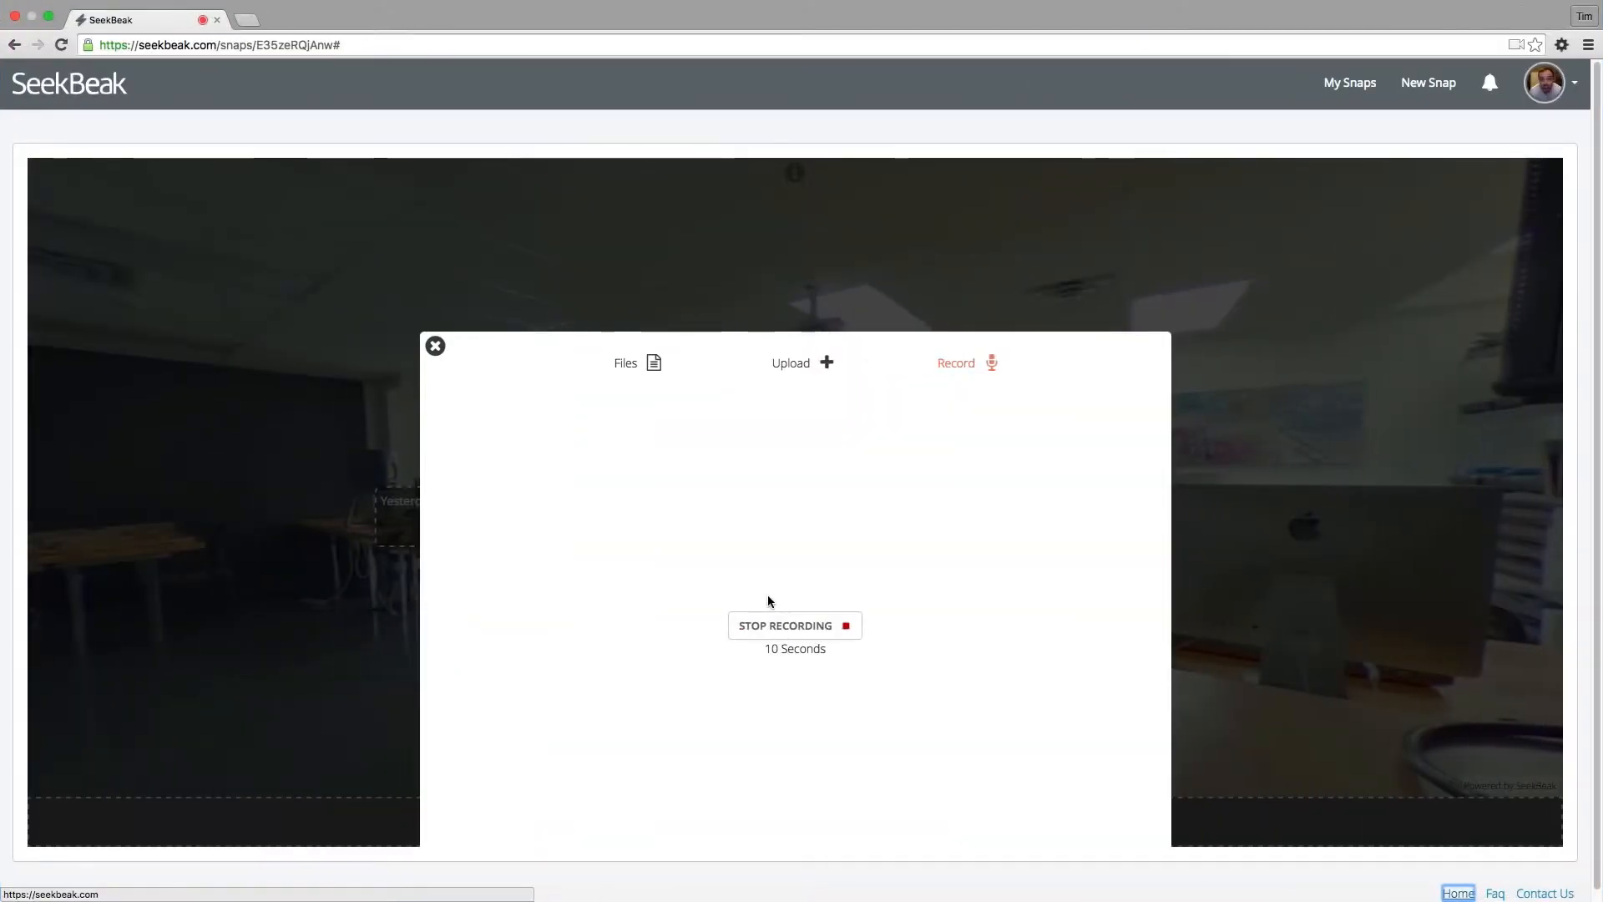
pyautogui.click(794, 625)
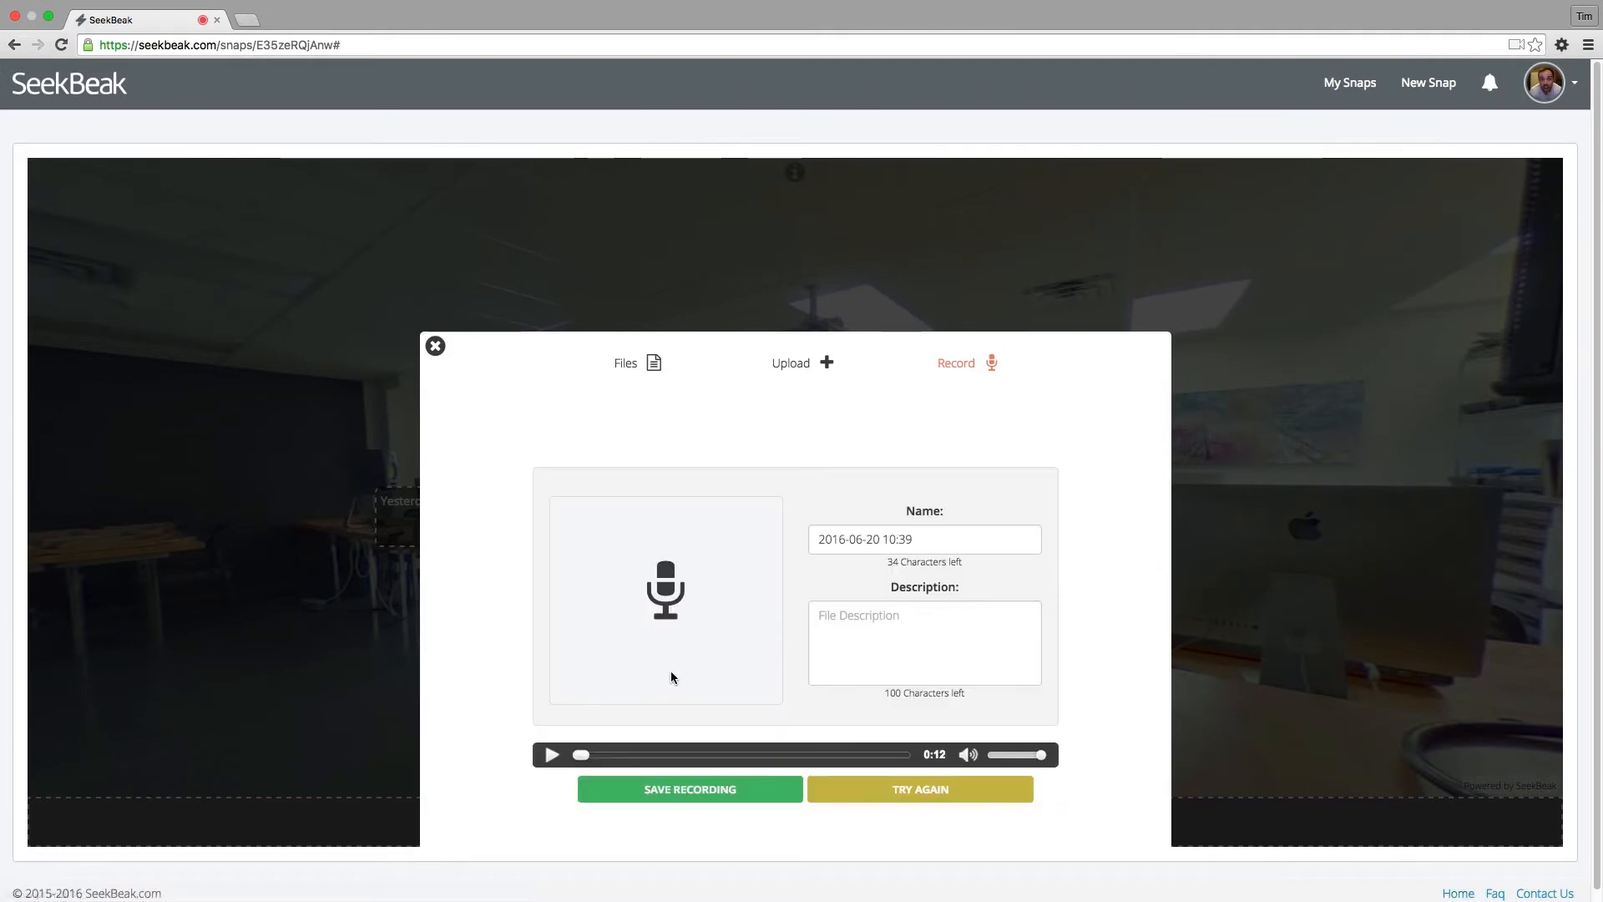
pyautogui.click(551, 755)
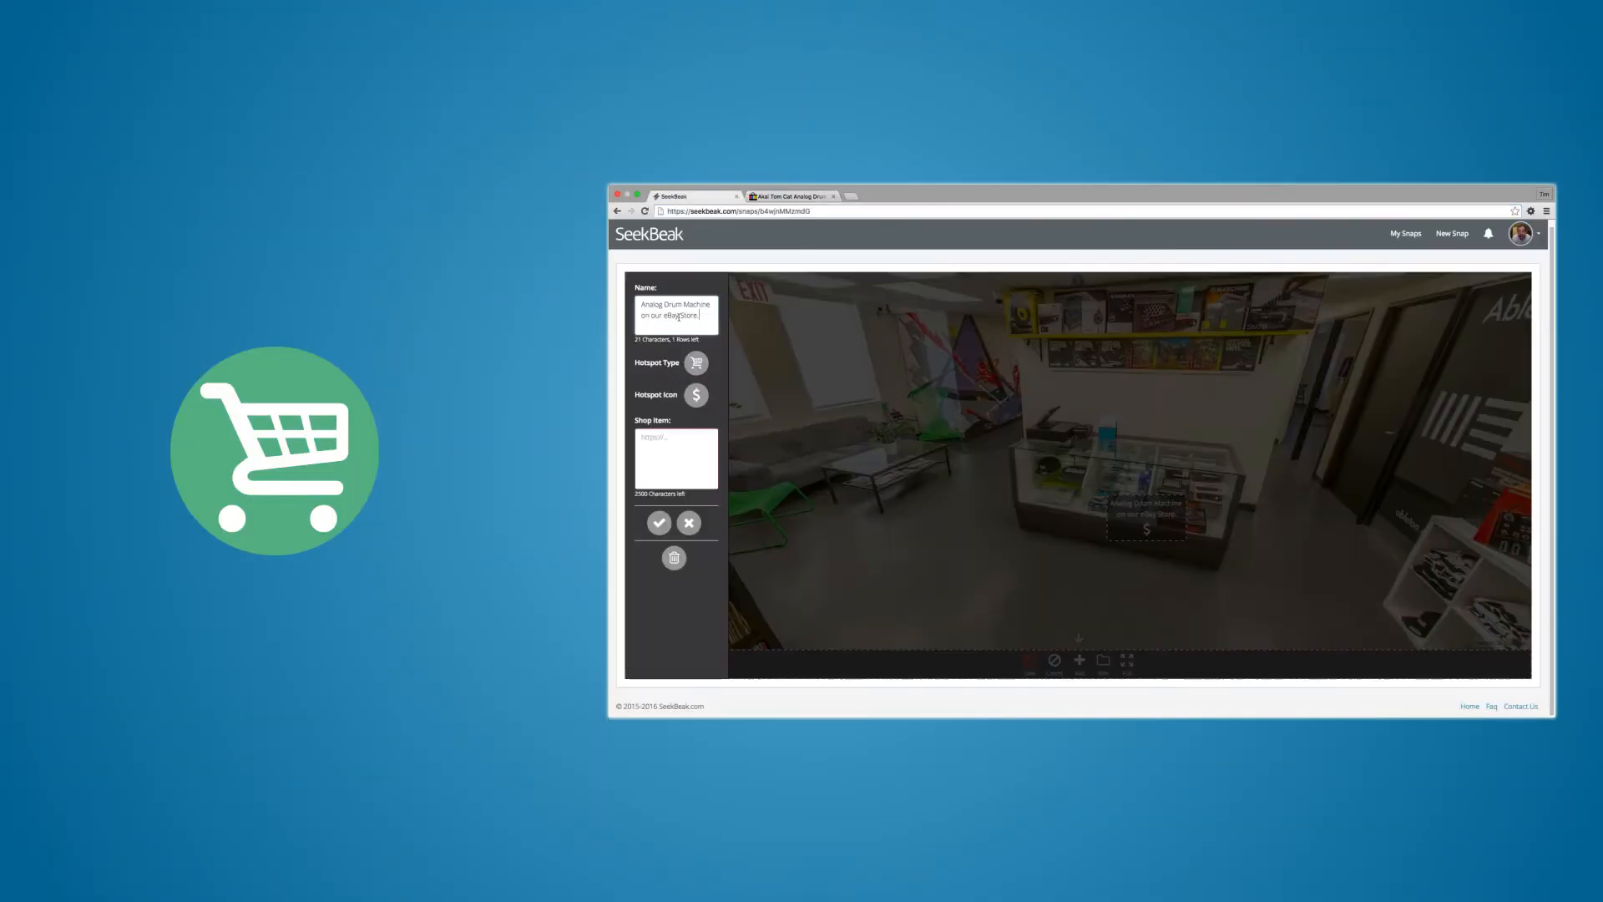
# Save the 'Analog Drum Machine on our eBay Store' shop-item hotspot.
pyautogui.click(659, 523)
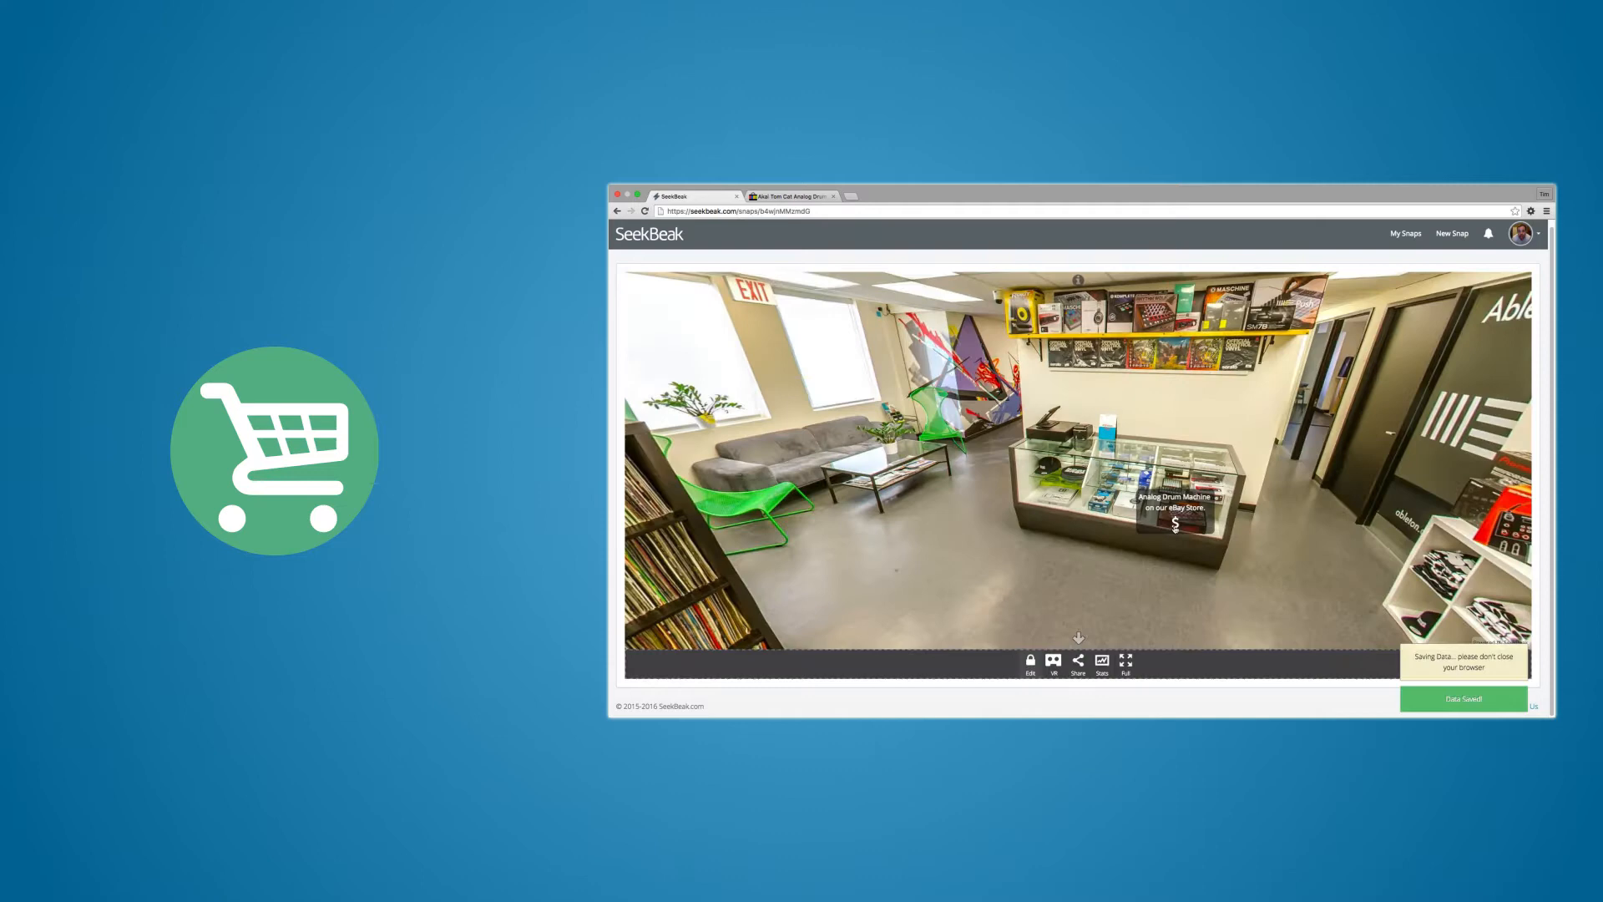
pyautogui.click(1174, 521)
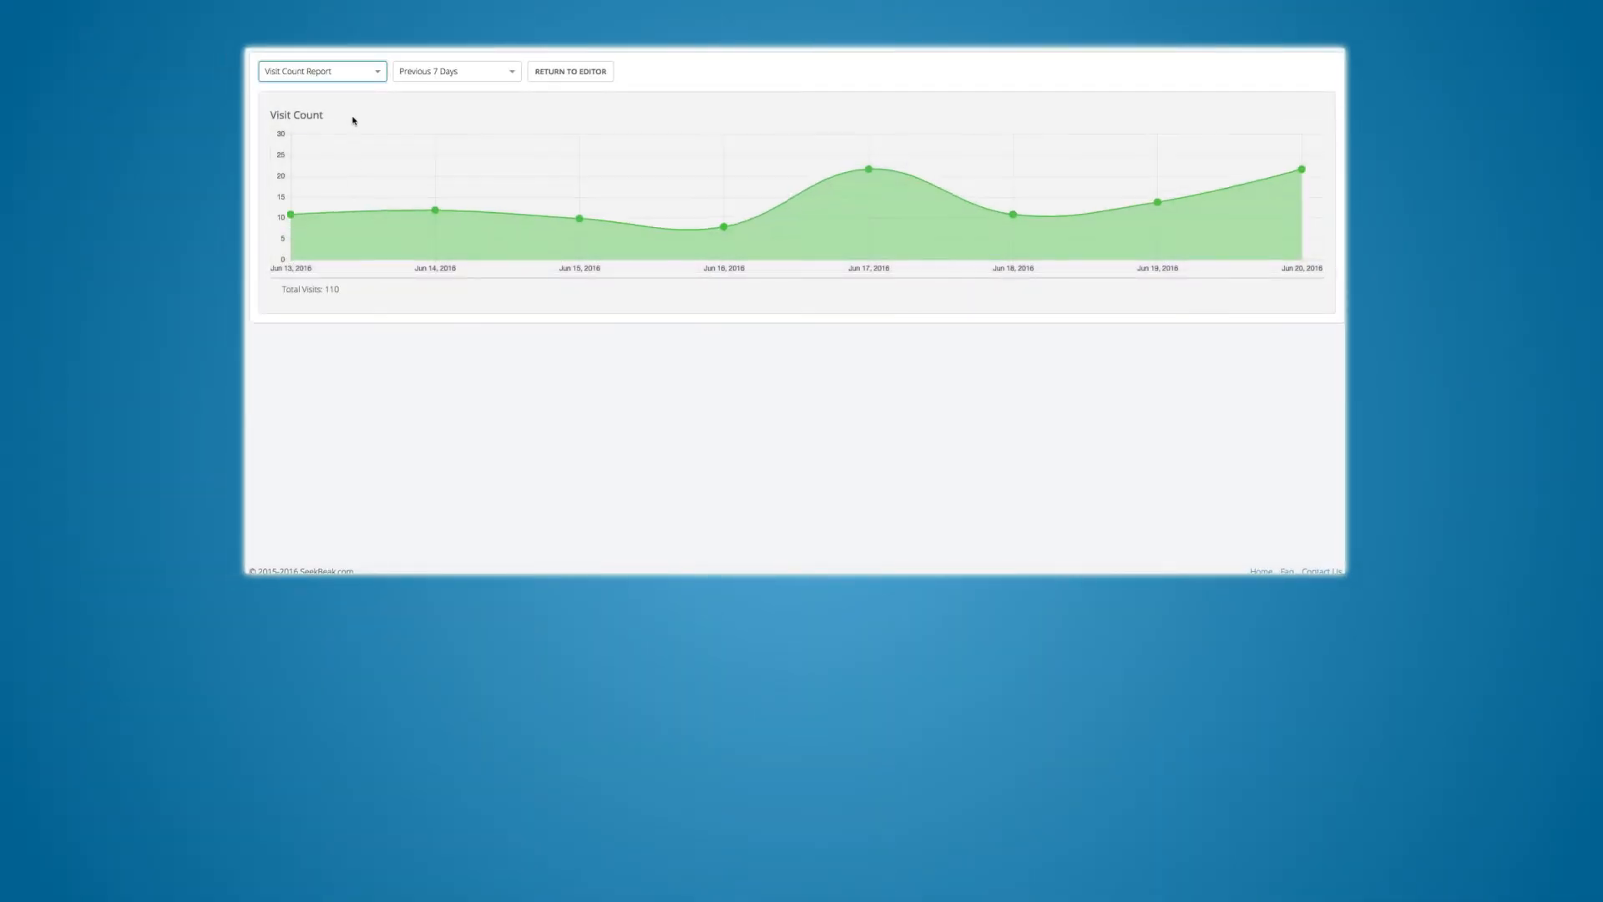
# Switch the seven-day stats from Visit Count to the Browser Report.
pyautogui.click(320, 70)
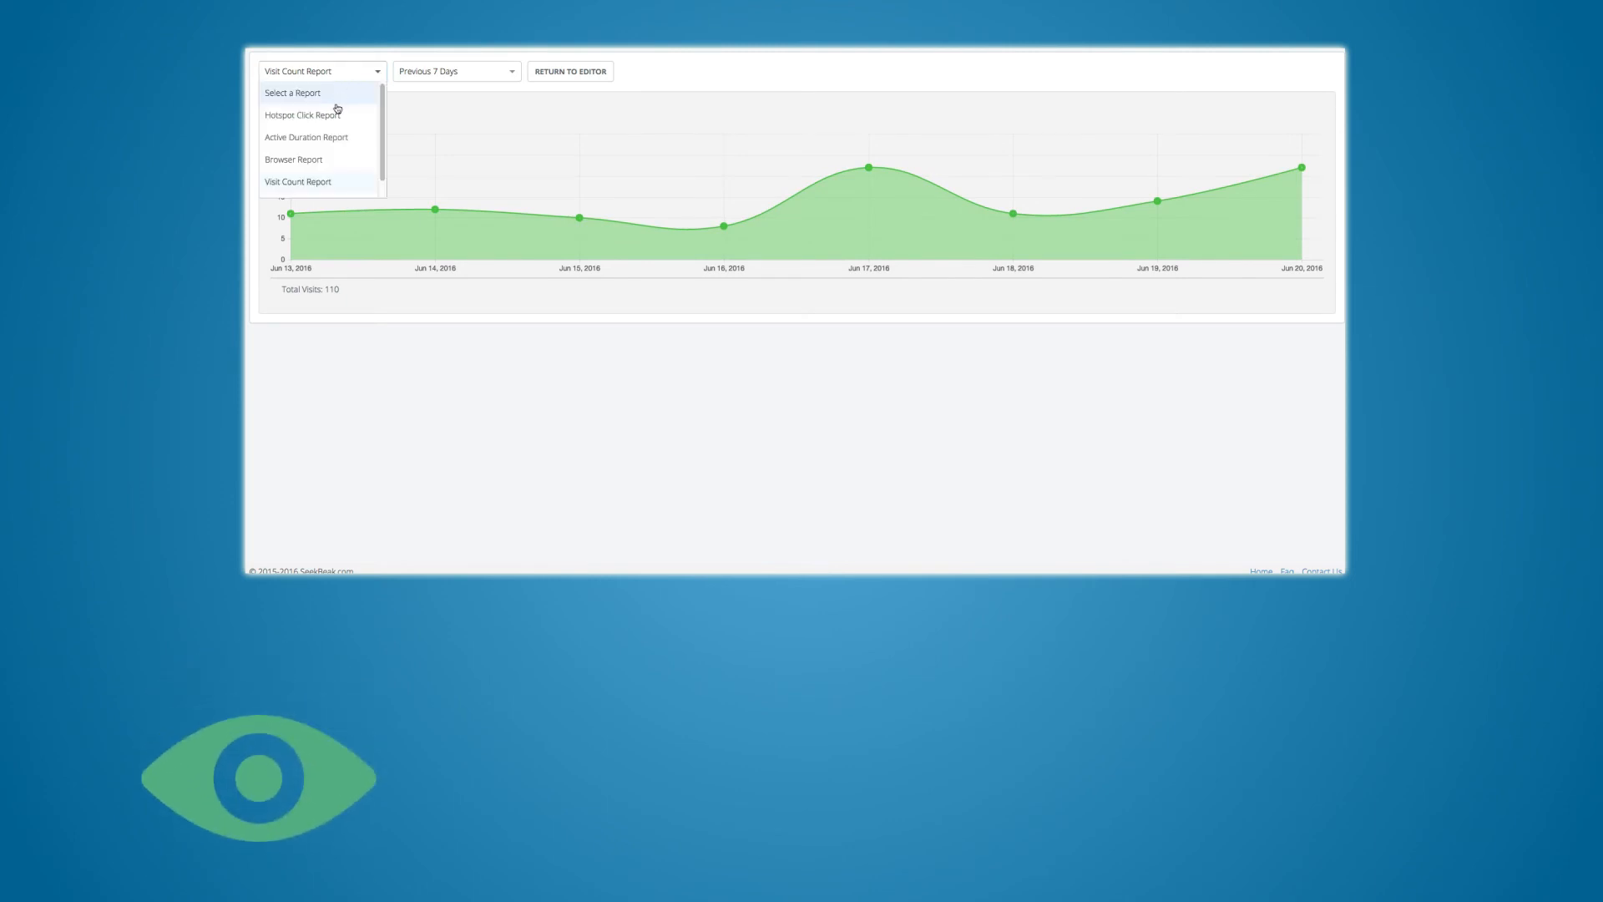
pyautogui.click(294, 159)
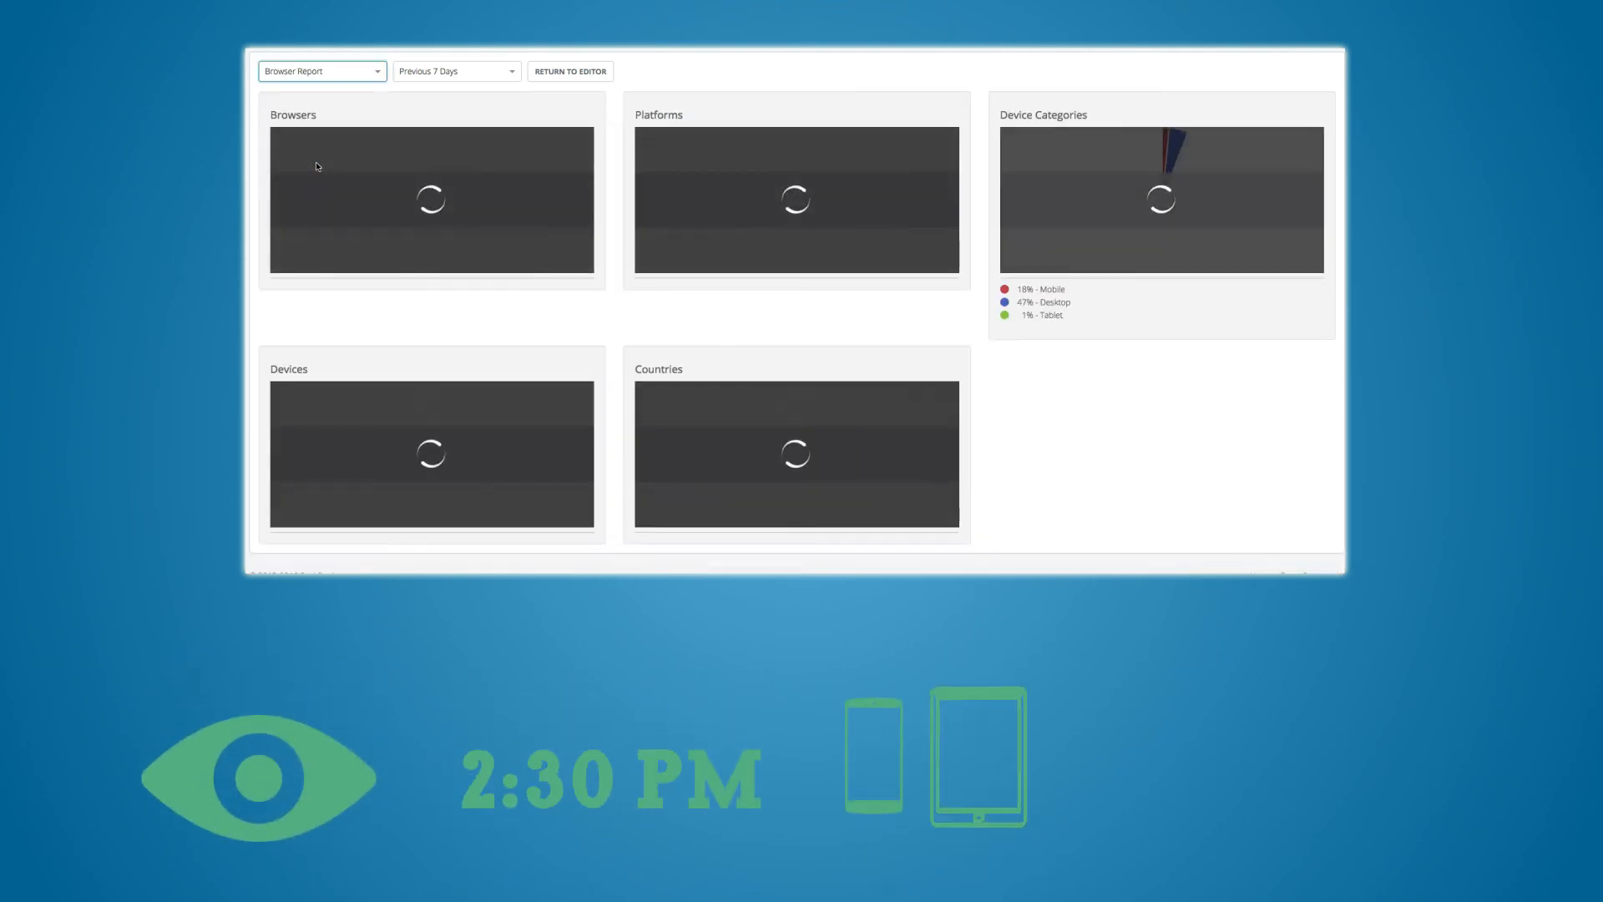